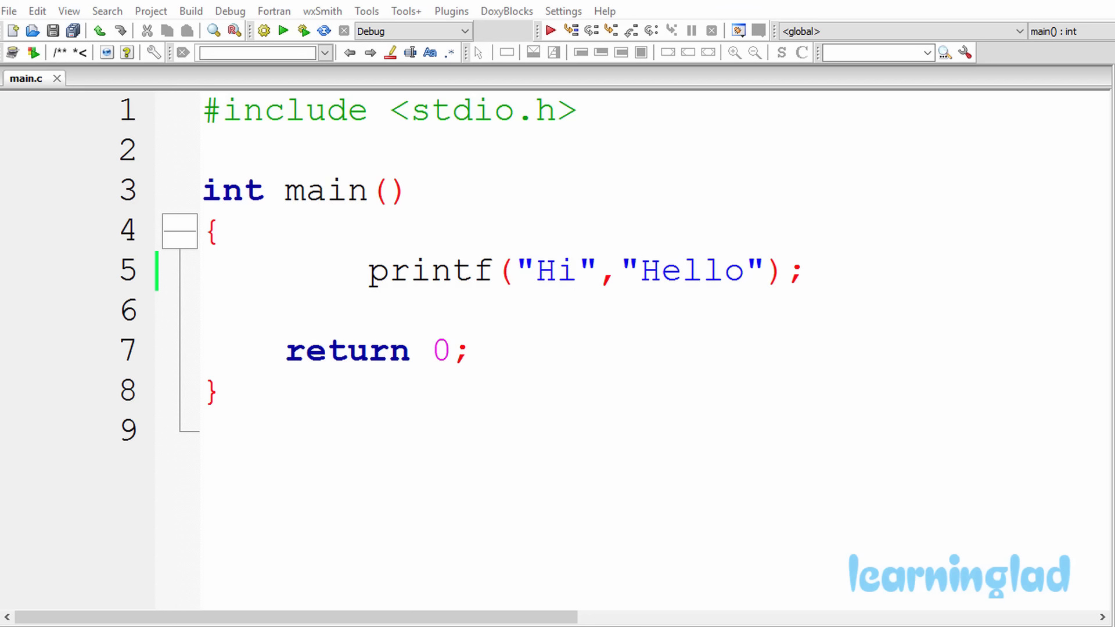
# Build and run the program so the console prints Hi and returns 0, keeping the code visible.
pyautogui.click(576, 271)
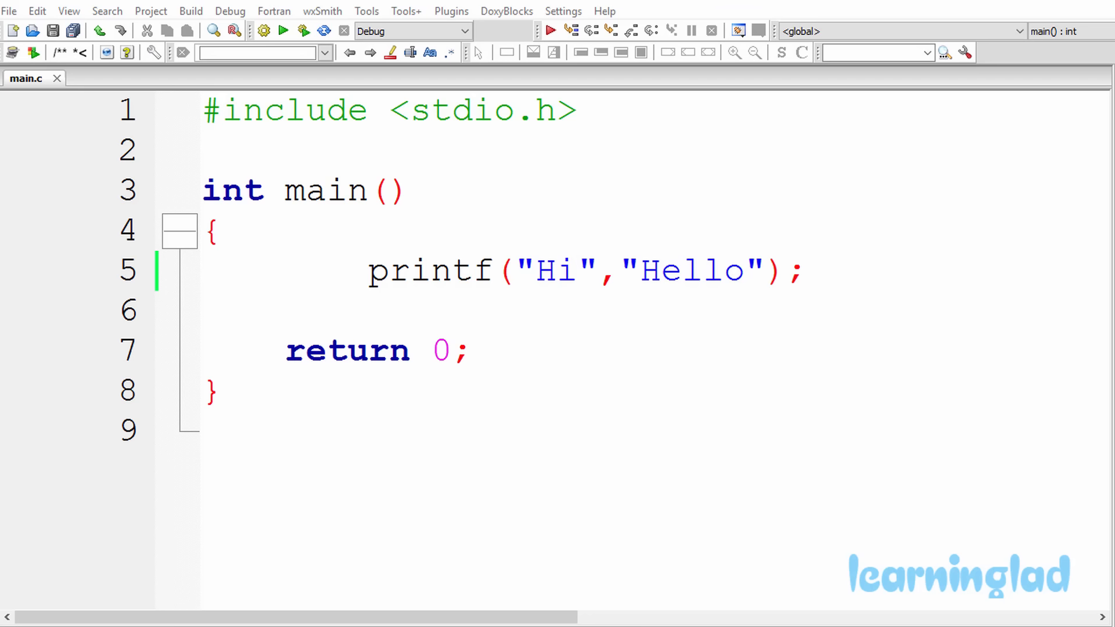
pyautogui.click(577, 271)
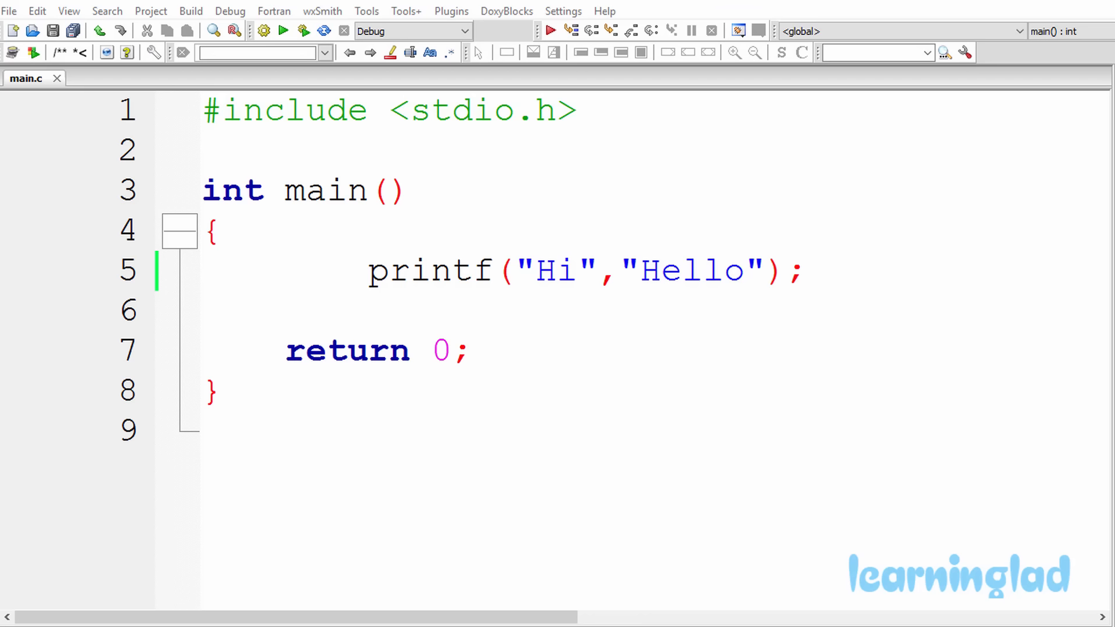
pyautogui.click(576, 271)
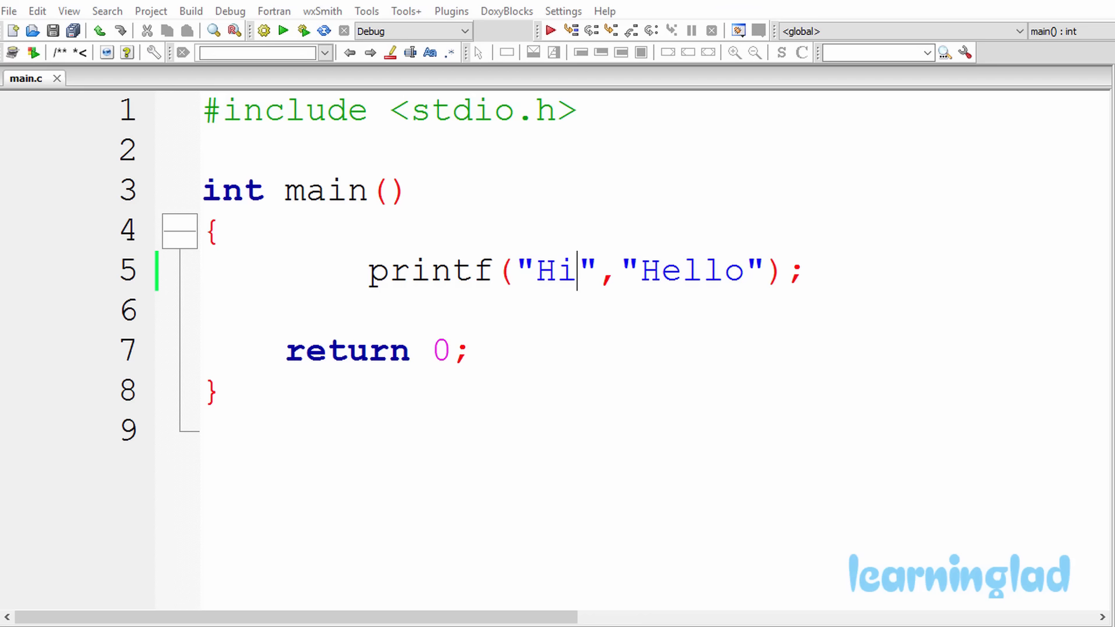
pyautogui.moveTo(199, 23)
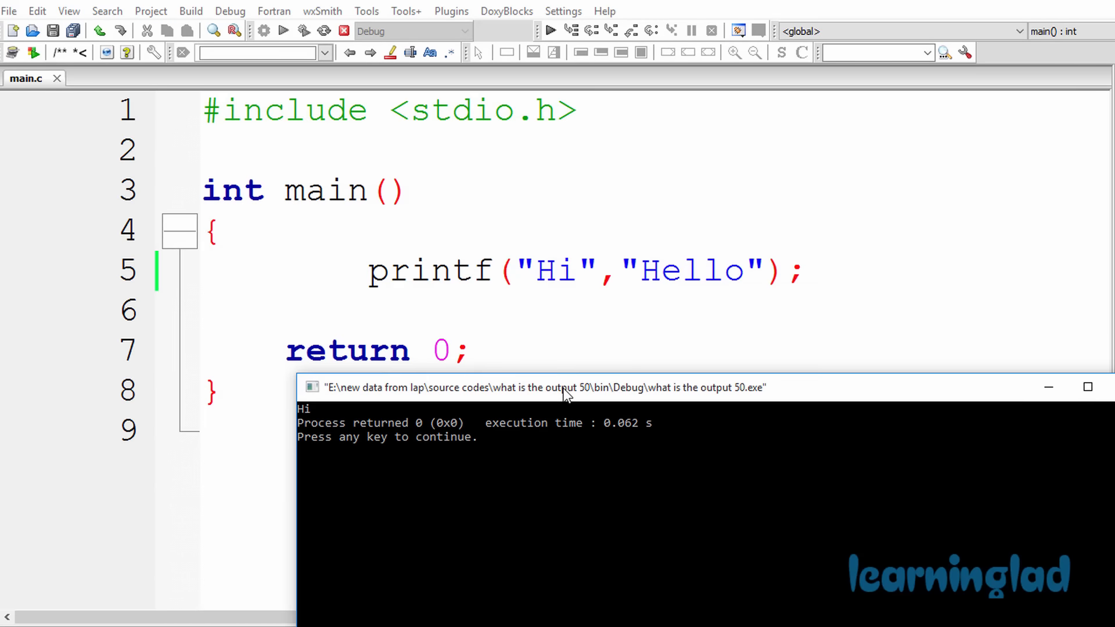
pyautogui.moveTo(563, 387); pyautogui.dragTo(562, 437)
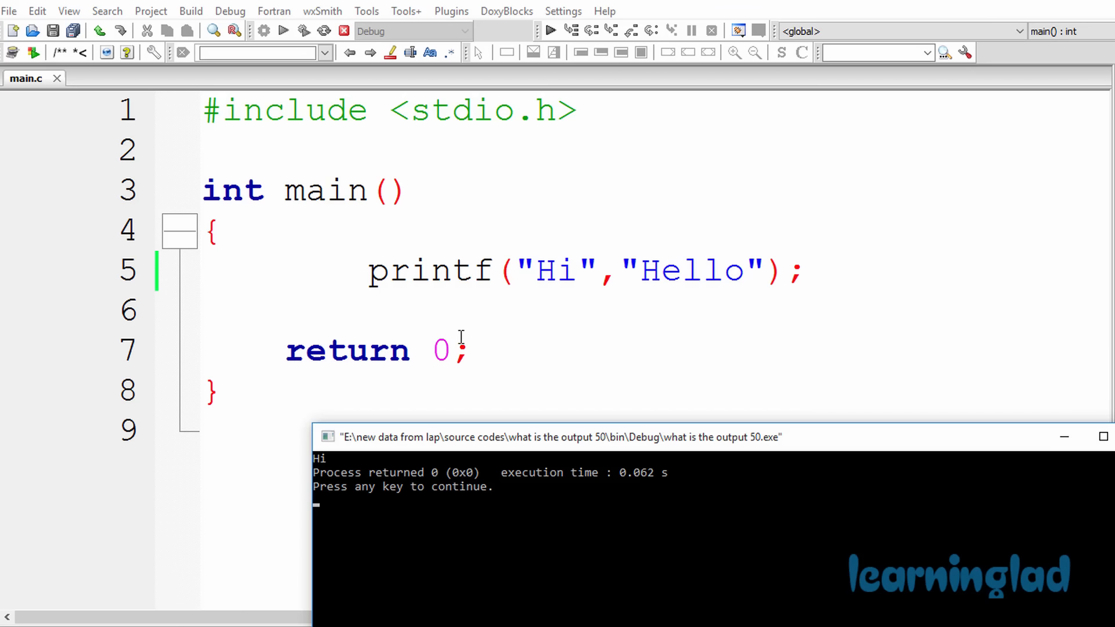
pyautogui.moveTo(500, 262)
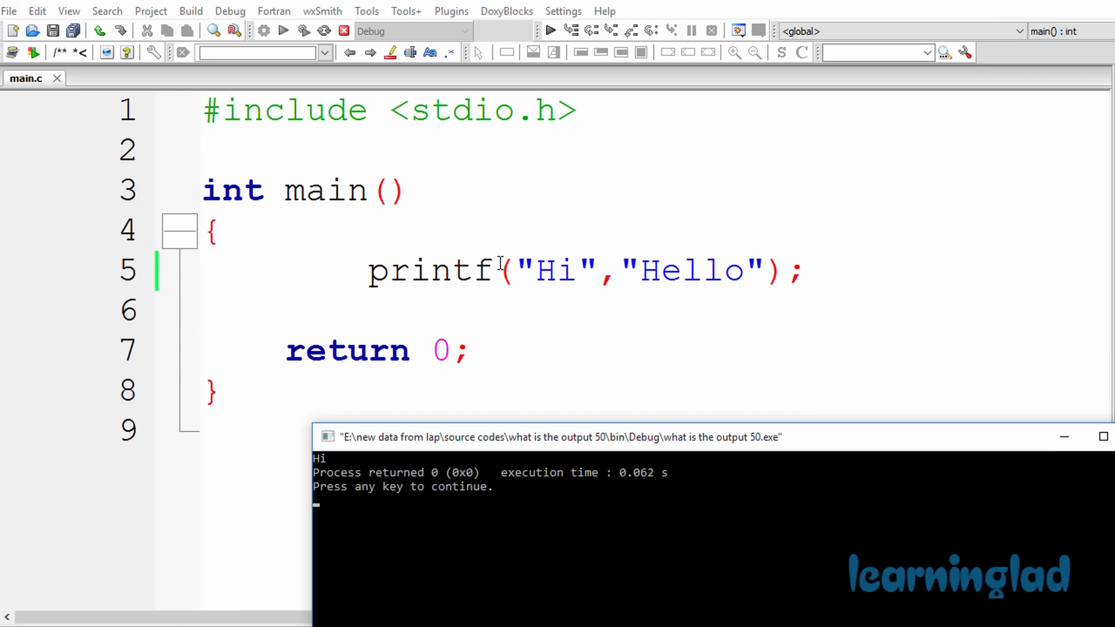
pyautogui.moveTo(562, 280)
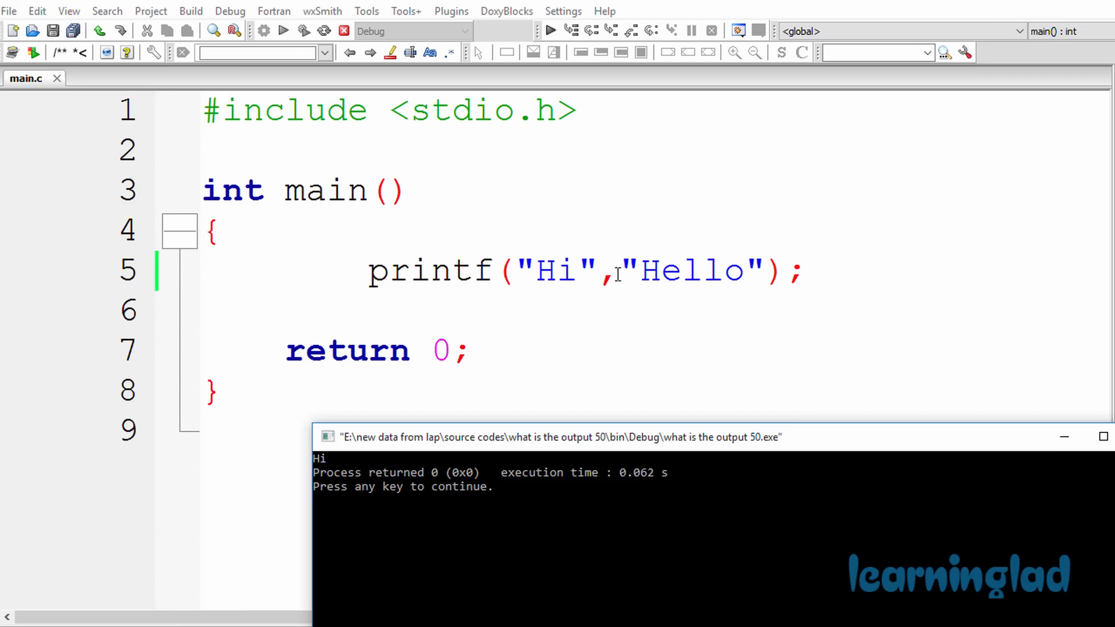
pyautogui.moveTo(552, 265)
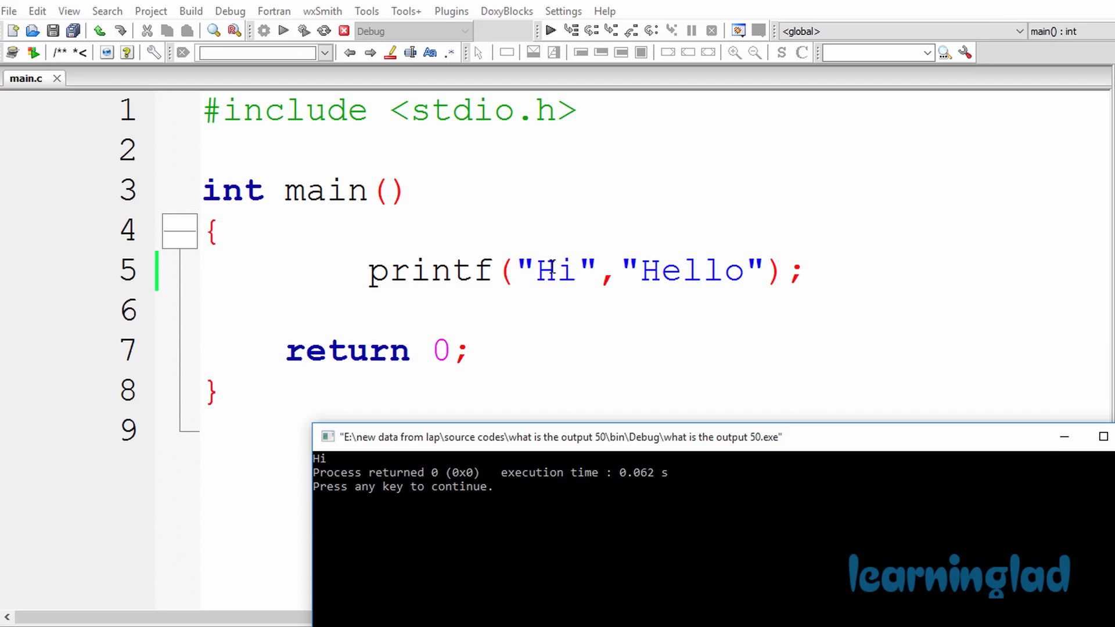
pyautogui.moveTo(581, 271)
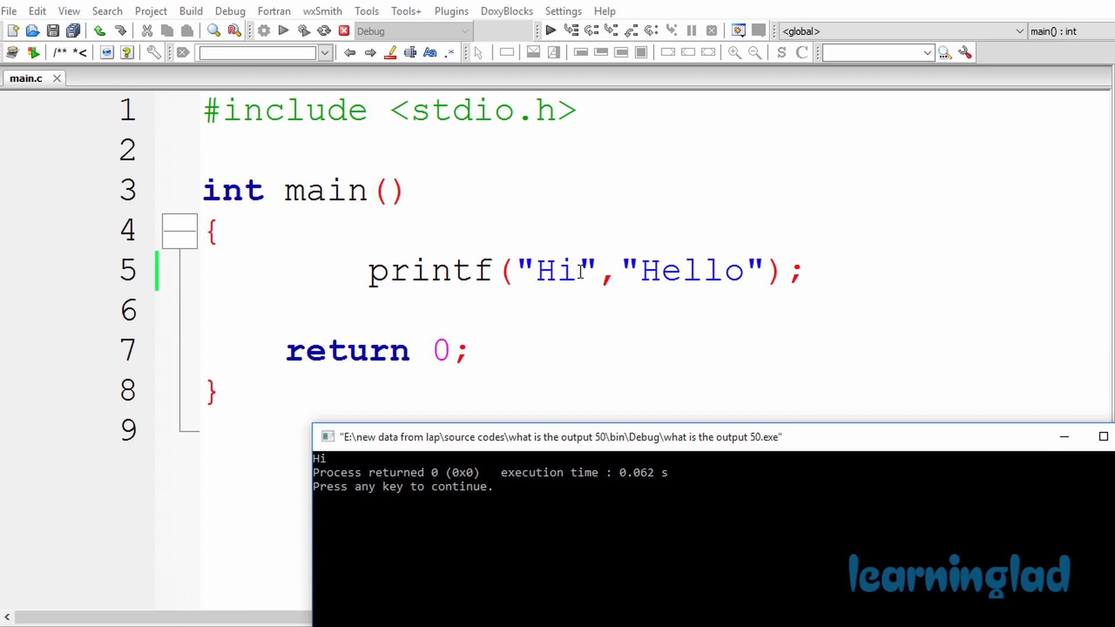